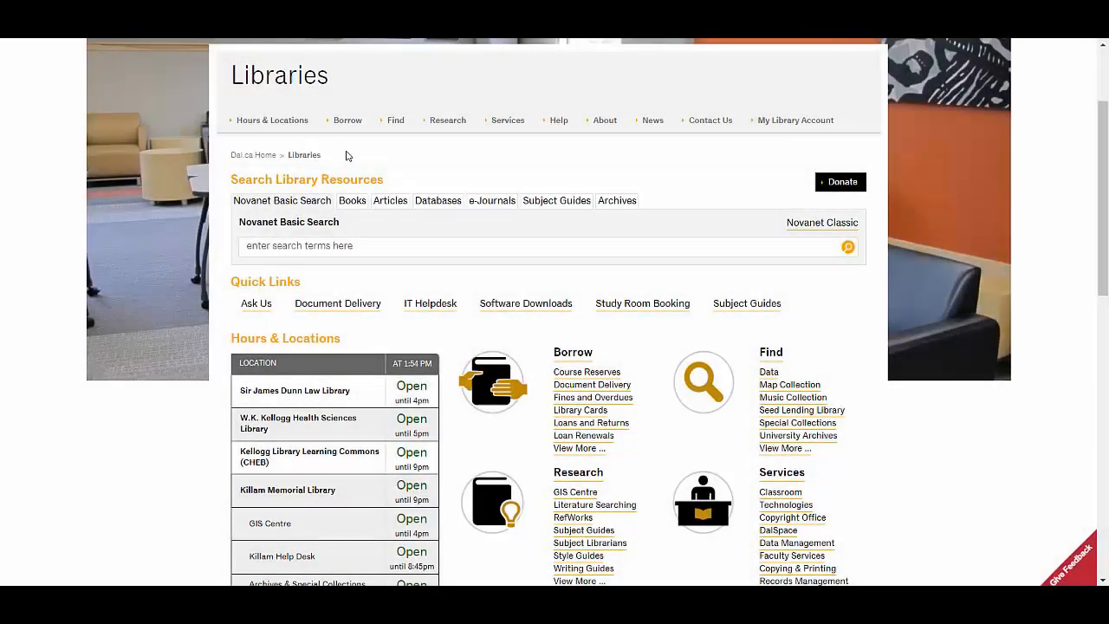
Enter the search term 'whales' in the Novanet Basic Search box.
{"action": "scroll", "scroll_direction": "down", "scroll_amount": 3}
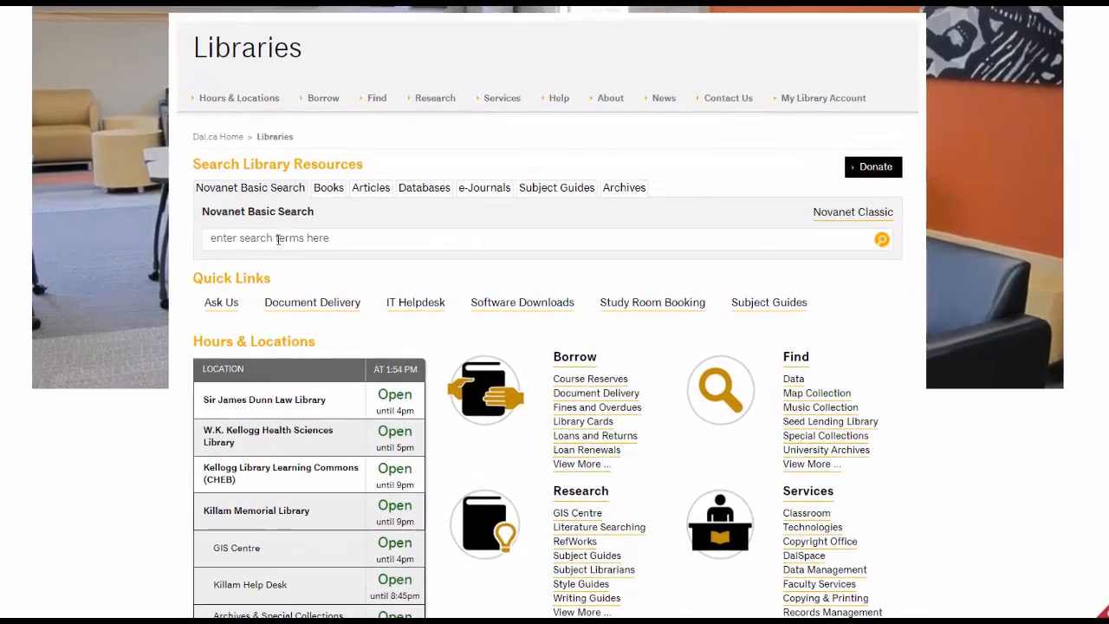
{"action": "type", "text": "whales"}
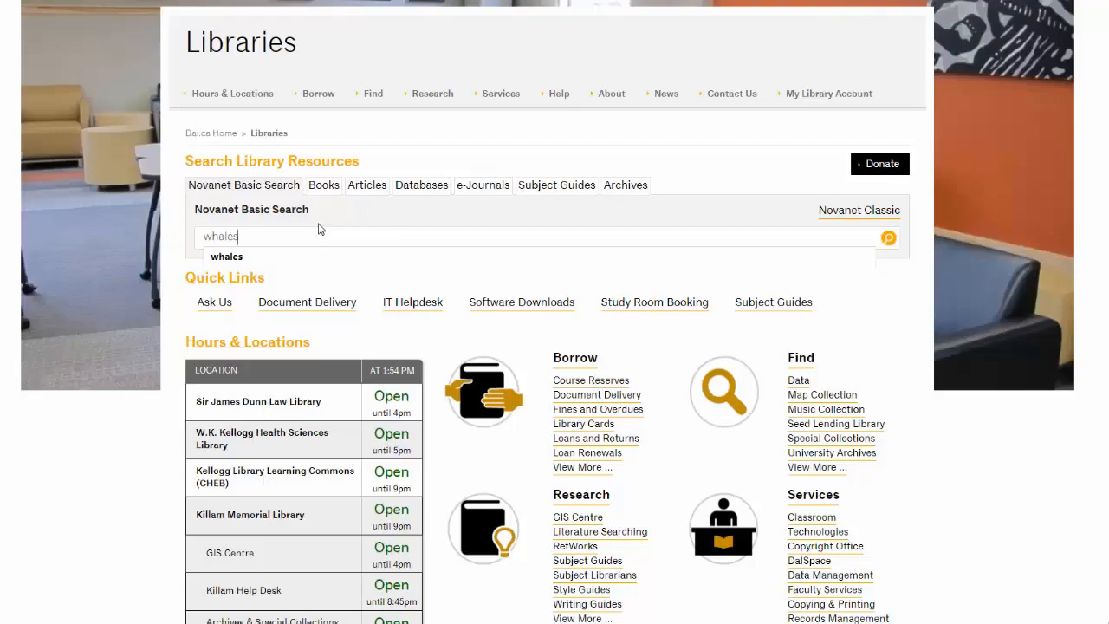
{"action": "mouse_move", "coordinate": [887, 243]}
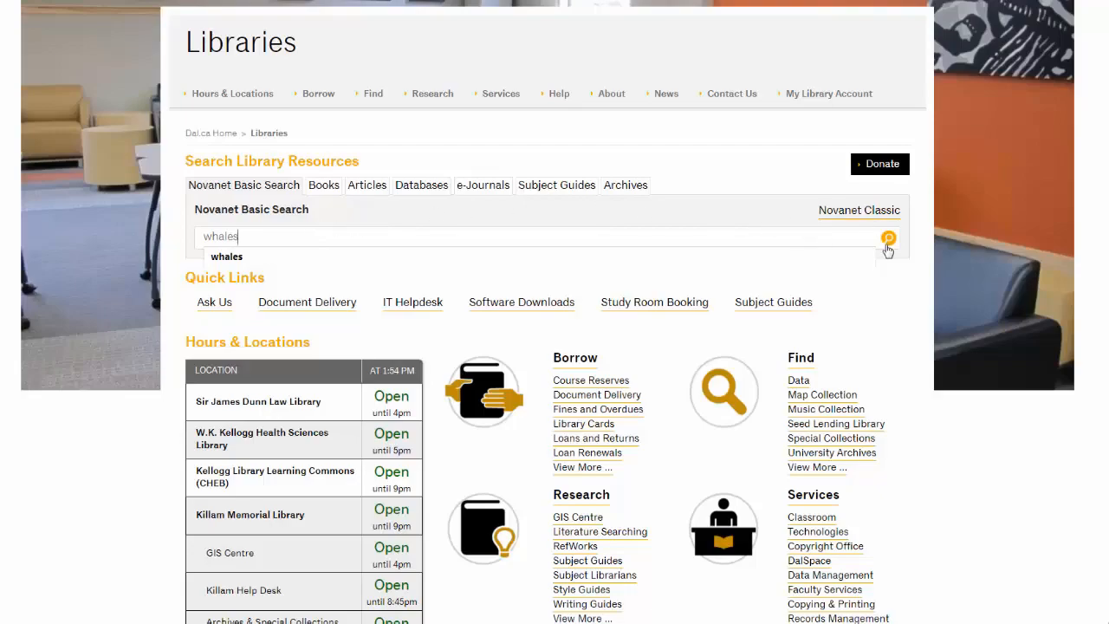
Run the whales search and filter results to Books with Full Text Online (1,498 results).
{"action": "left_click", "coordinate": [888, 239]}
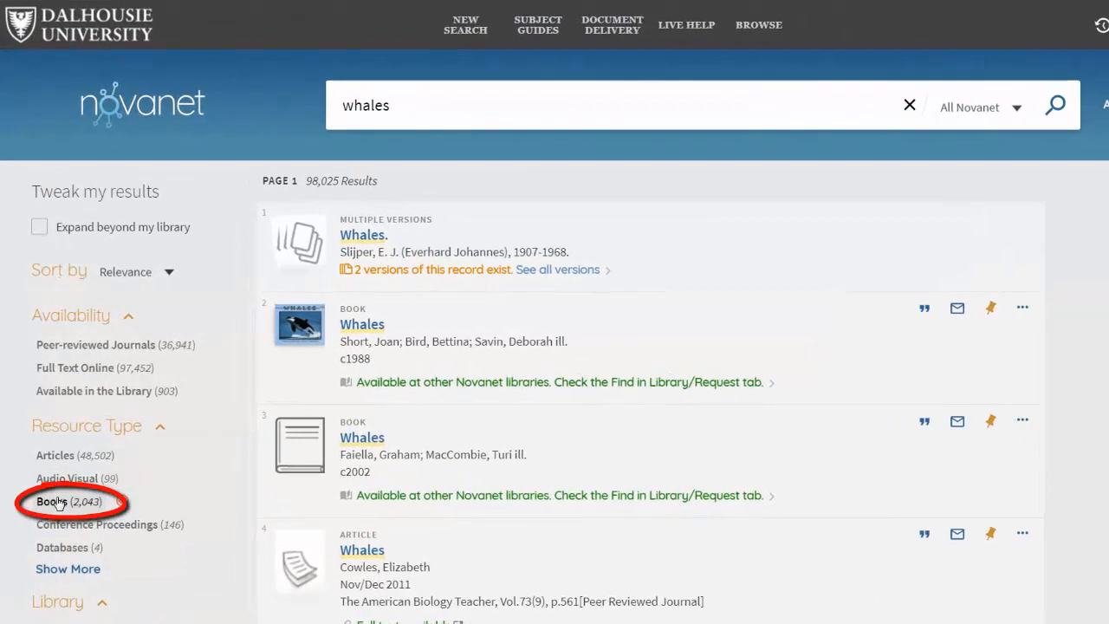
{"action": "left_click", "coordinate": [52, 501]}
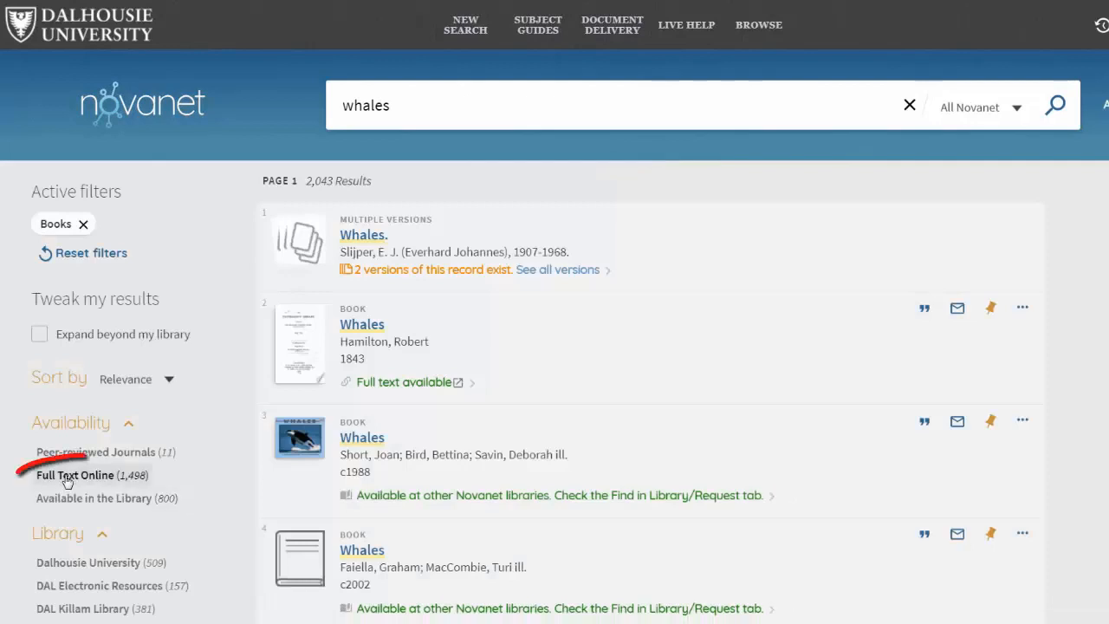
{"action": "left_click", "coordinate": [75, 475]}
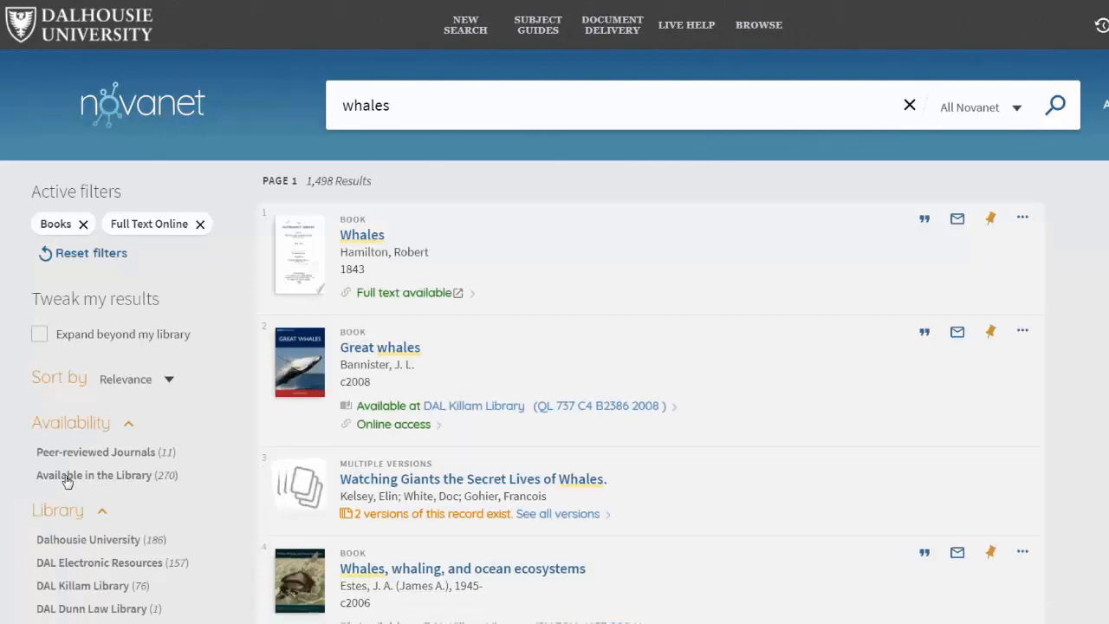
{"action": "mouse_move", "coordinate": [354, 434]}
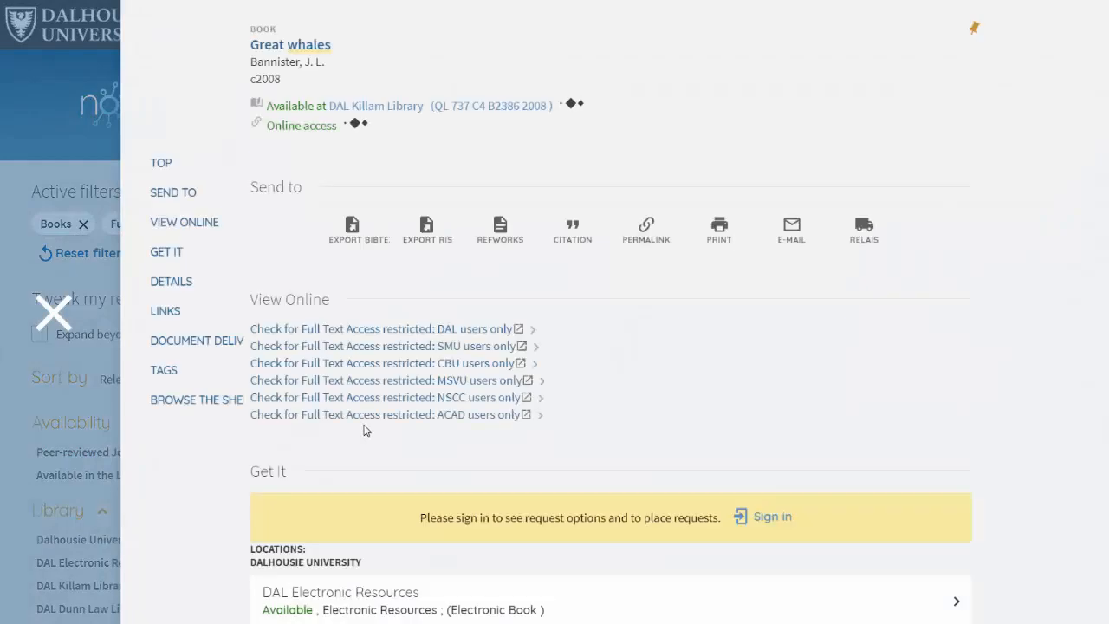
Follow the Great whales record's 'Check for Full Text Access (DAL users only)' link to its EBSCOhost record.
{"action": "scroll", "scroll_direction": "down", "scroll_amount": 3}
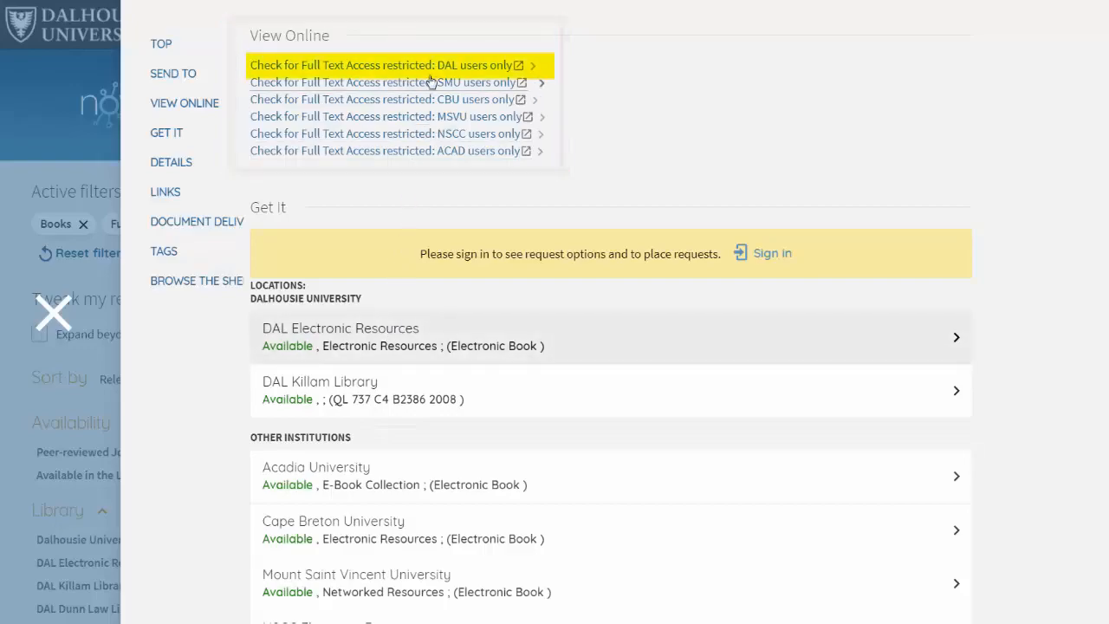
{"action": "left_click", "coordinate": [390, 66]}
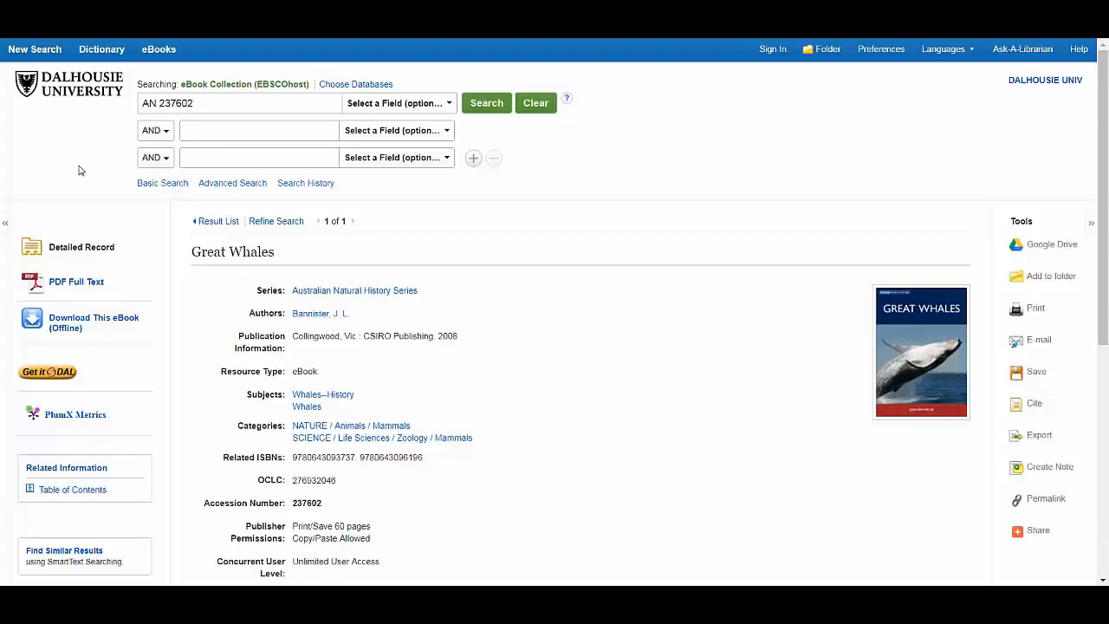